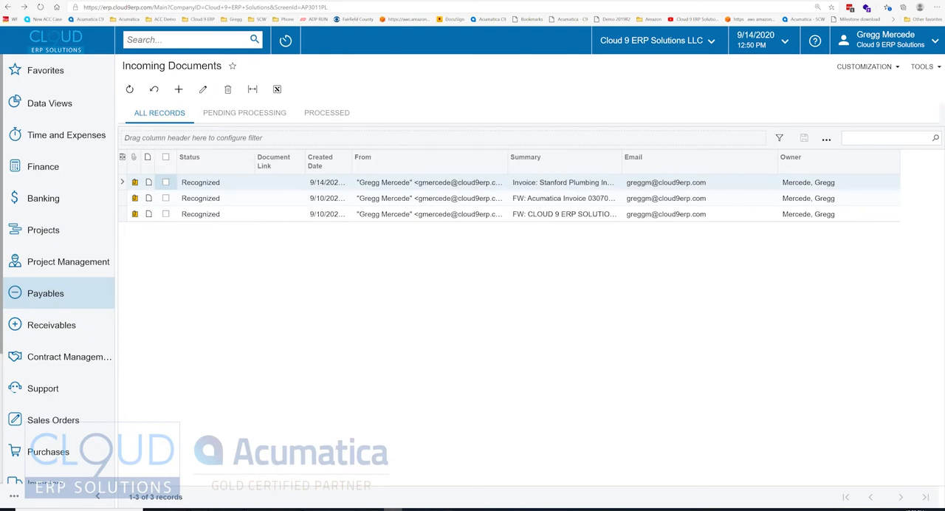
mouse_move(428, 213)
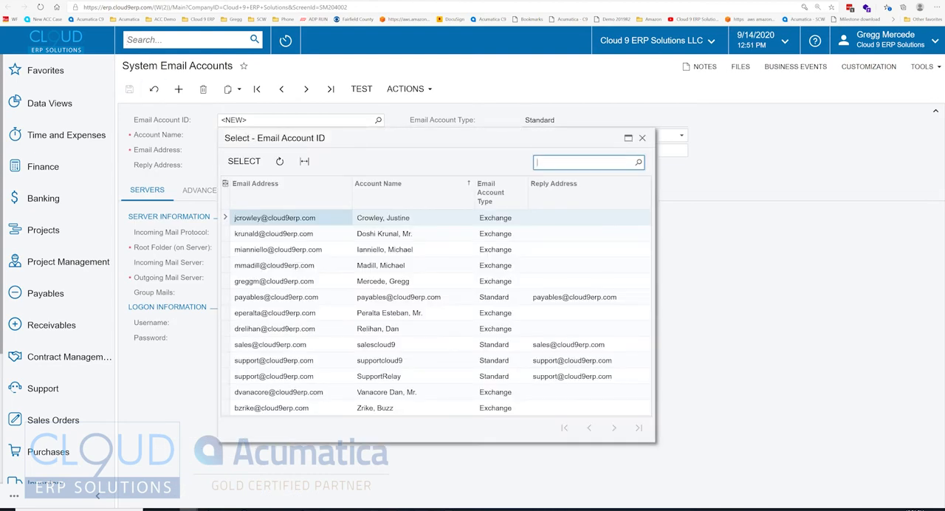
Step: Open the payables mailbox email account to review its POP3 and Office 365 settings
click(276, 297)
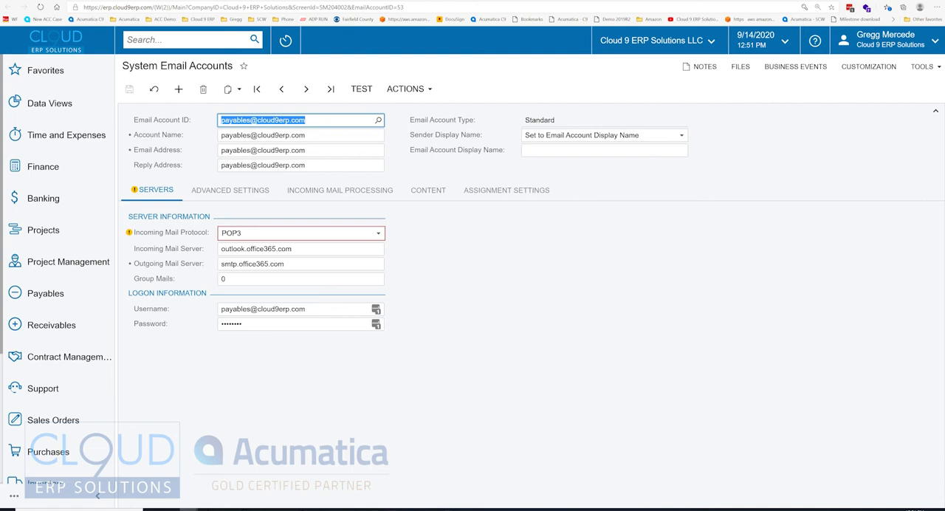
click(338, 190)
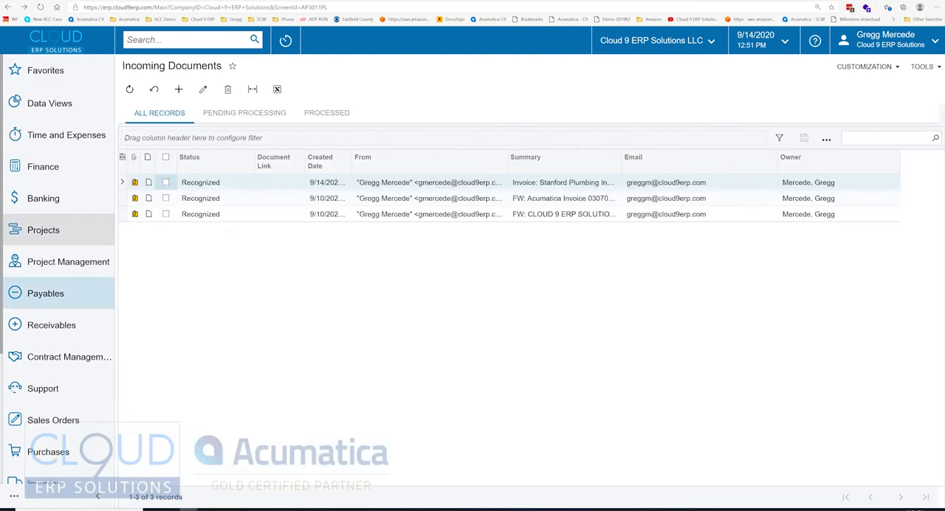
mouse_move(327, 213)
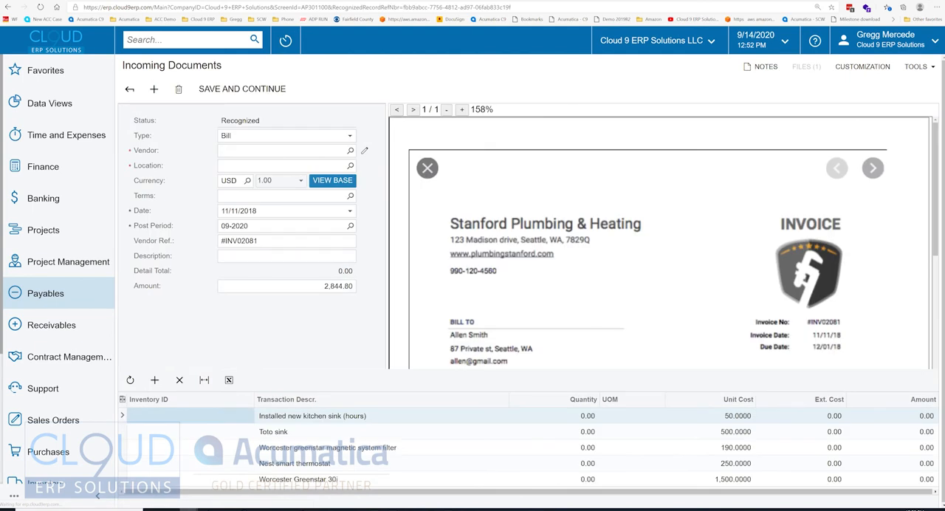
click(332, 180)
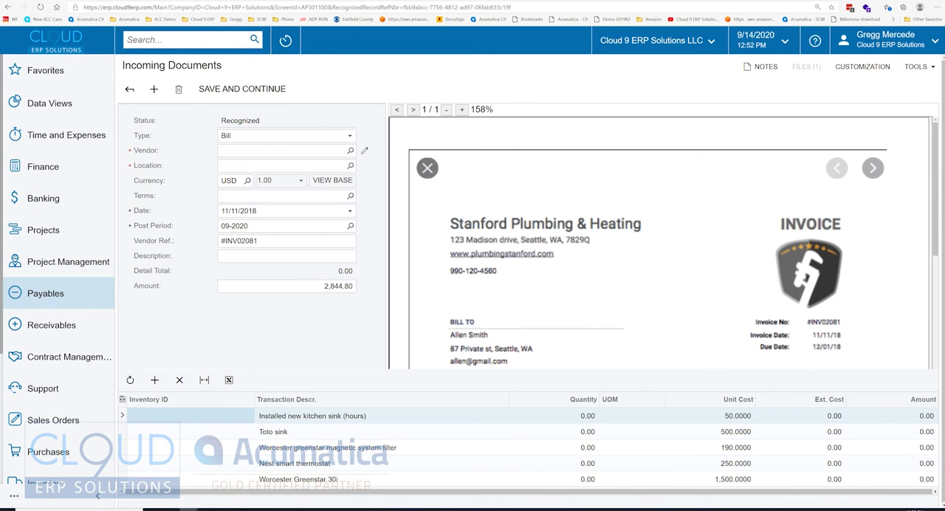
scroll(down, 3)
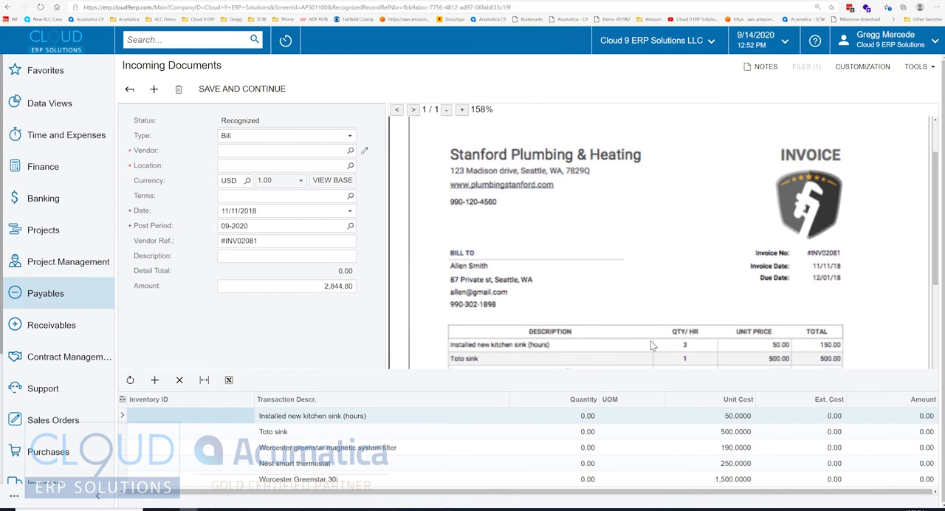
click(284, 241)
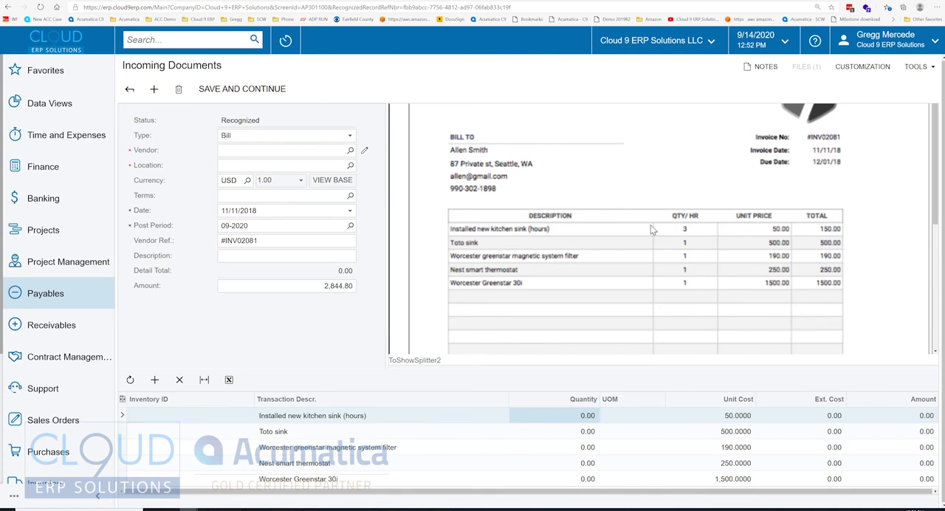
Step: Fill the first line's quantity of 3 from the invoice and check the bill date
click(684, 228)
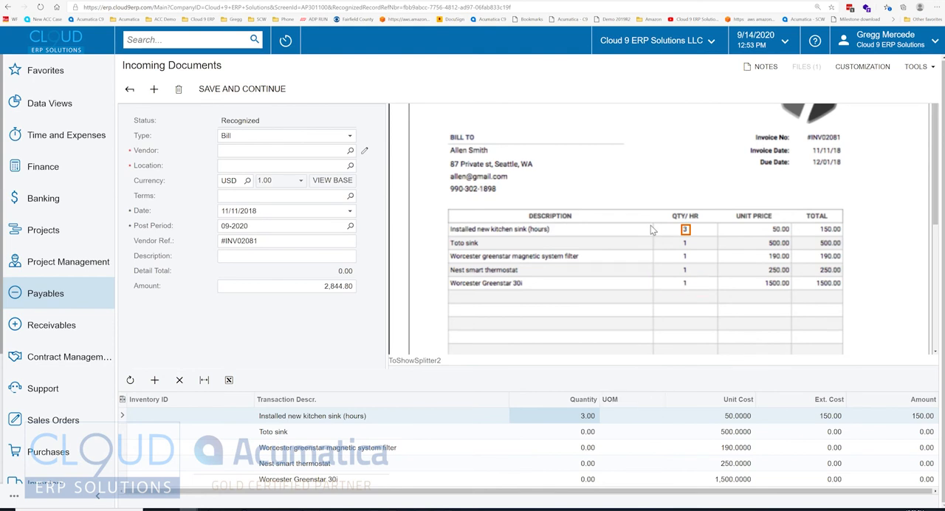
click(684, 242)
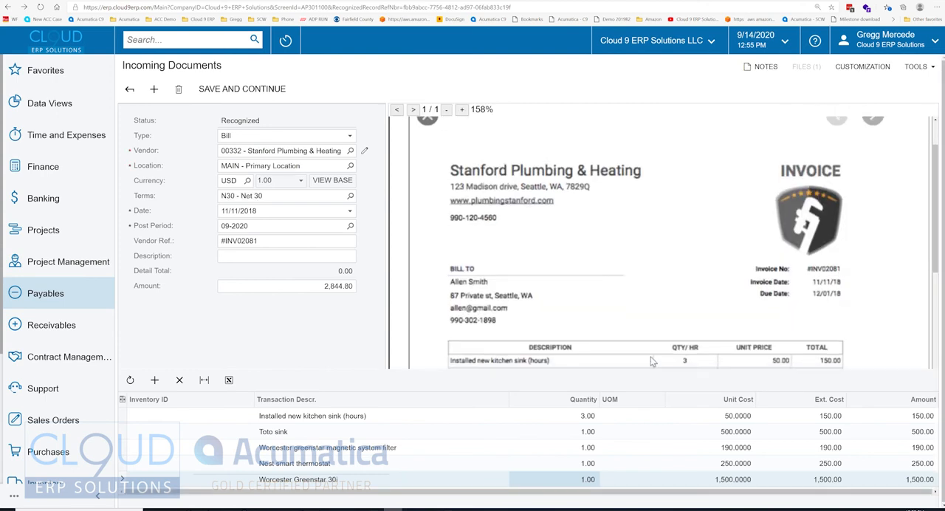
scroll(down, 3)
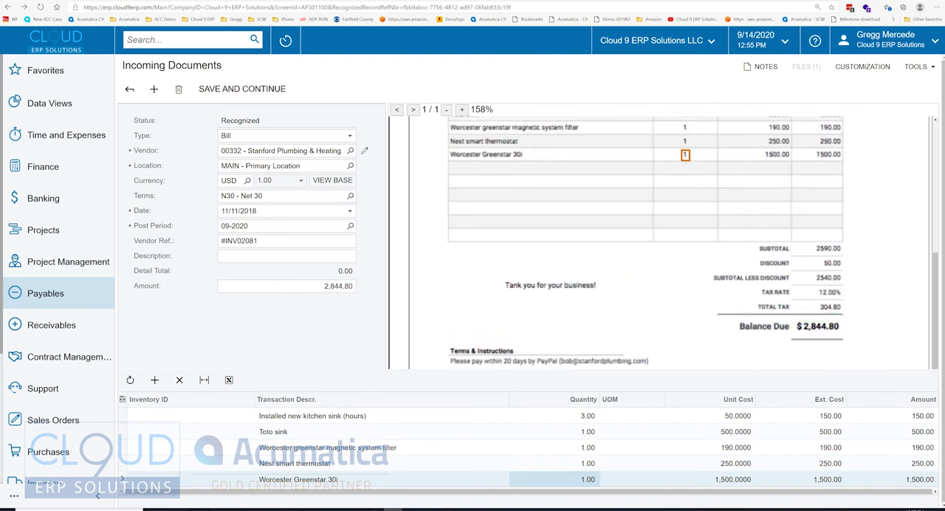
click(286, 286)
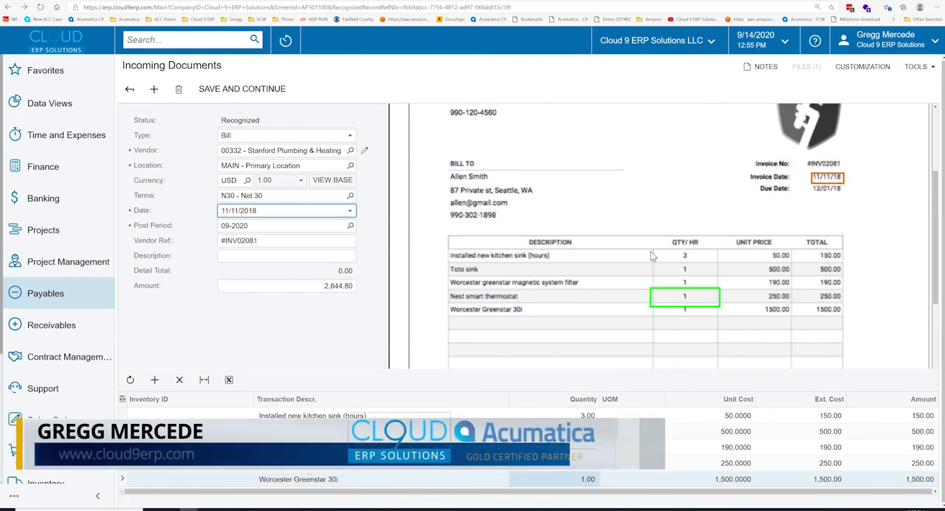
Step: Add a new detail line with the TAXCHARGE inventory item
scroll(down, 3)
text(tax)
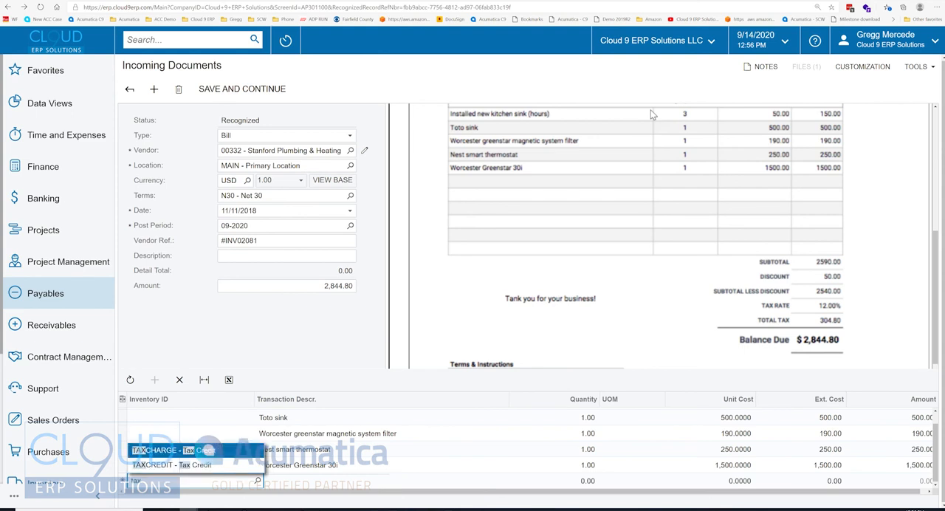
click(164, 450)
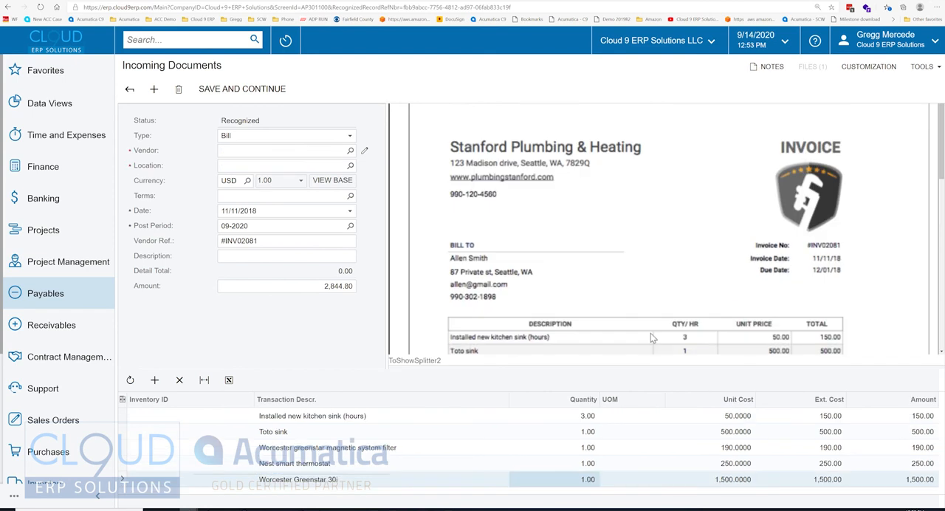
Step: Set vendor Stanford Plumbing & Heating and create the AP bill from the document
click(284, 150)
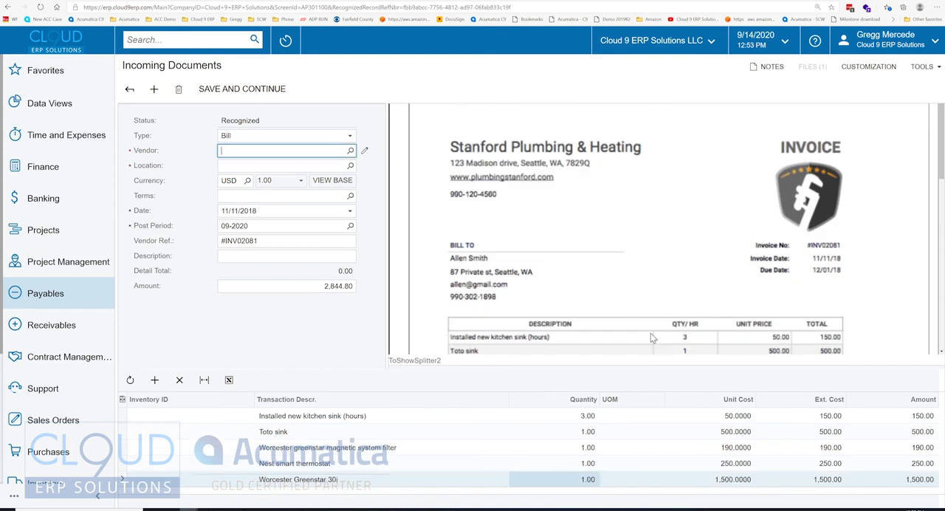
text(stan)
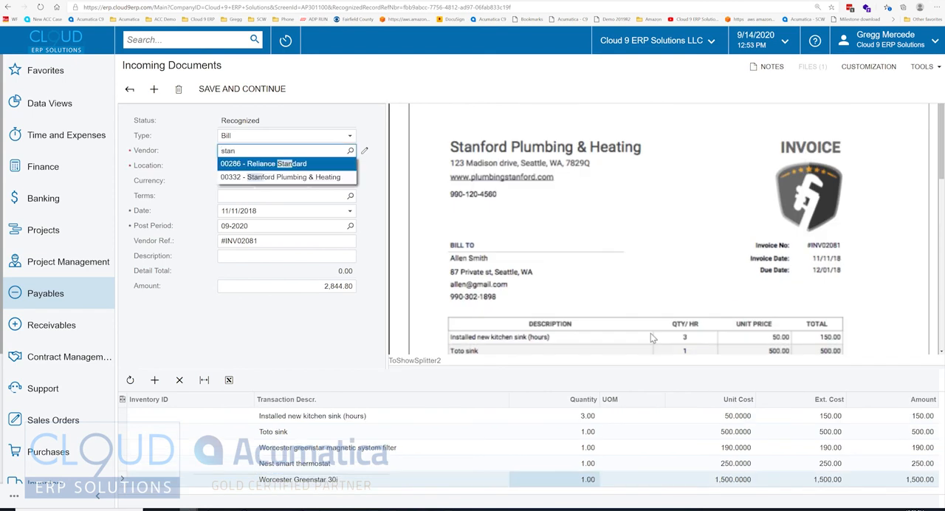
click(287, 177)
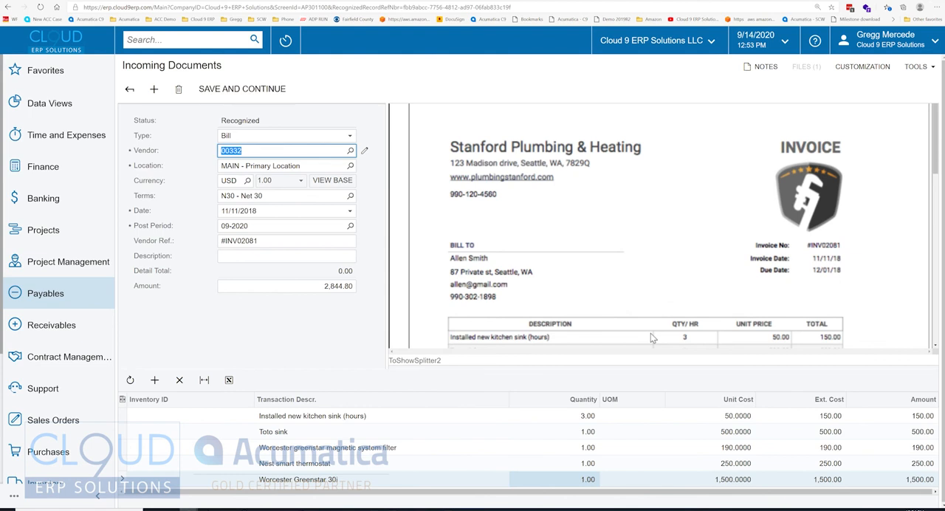
click(242, 89)
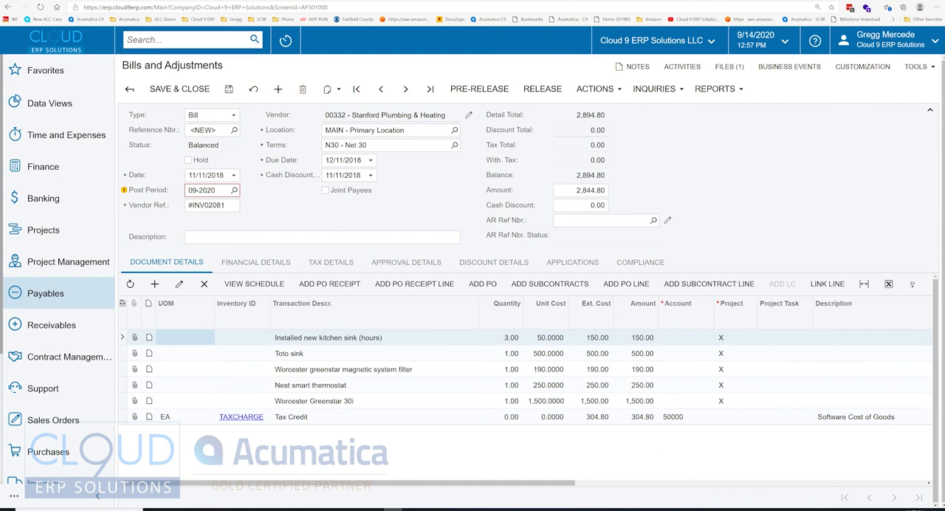
Step: Code the lines to Office Supplies and 67200 Repairs and Maintenance accounts
click(683, 337)
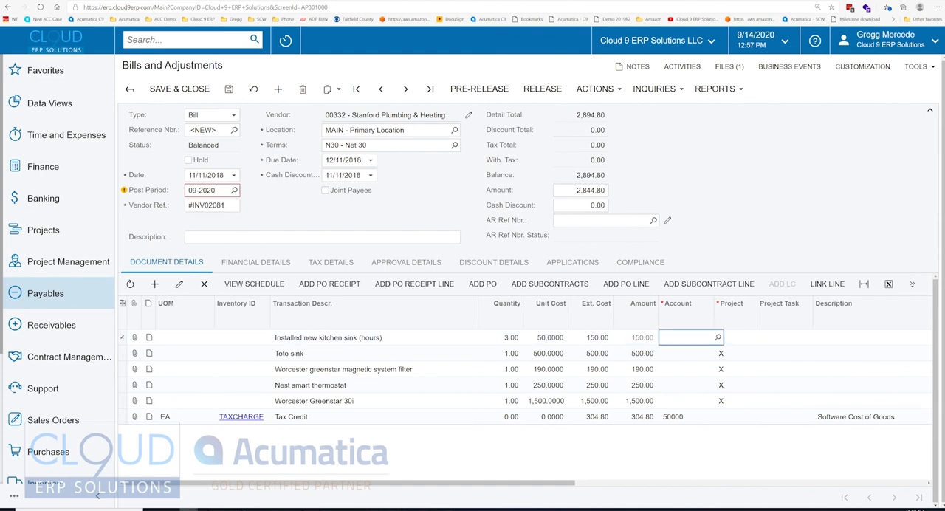
text(off)
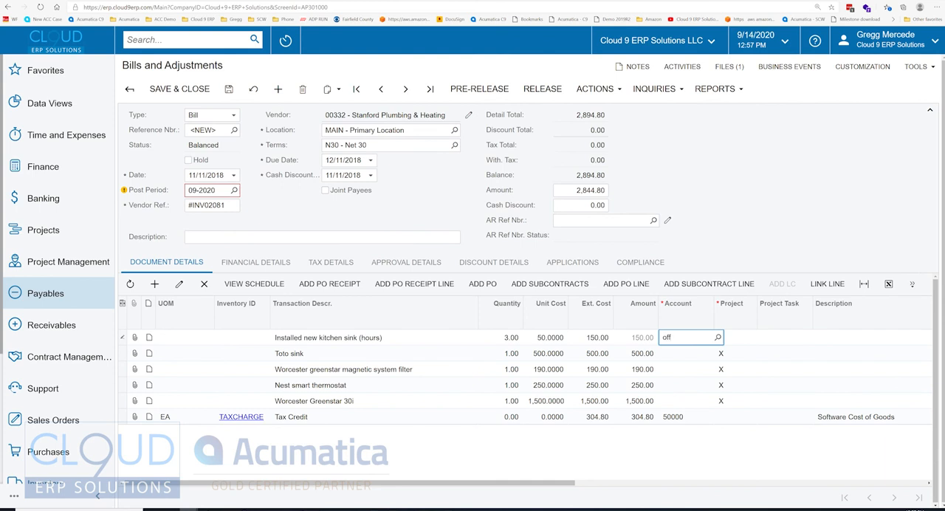
text(repa)
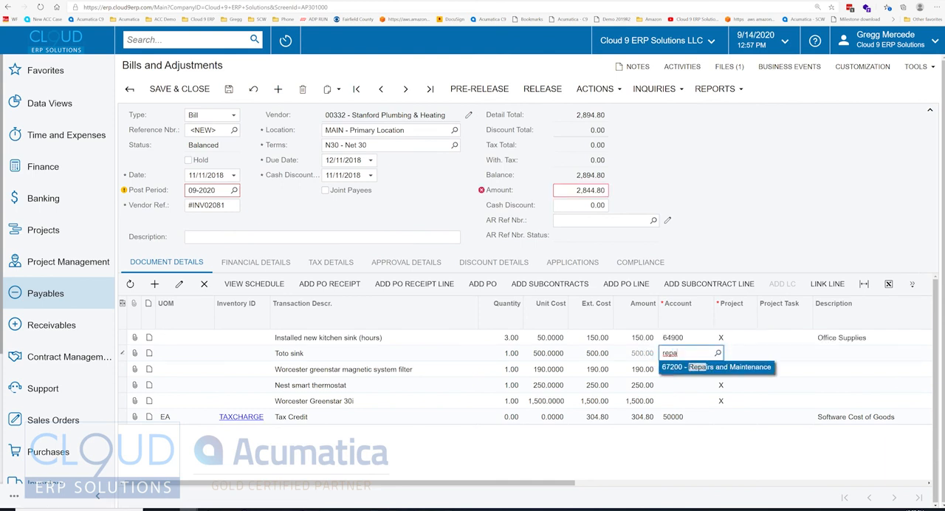
click(716, 367)
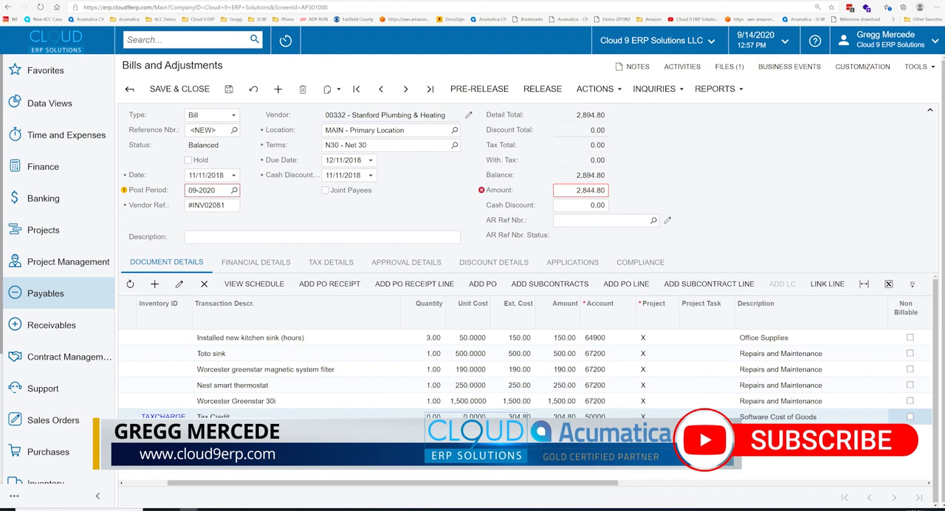
Step: Put bill 001102 on hold, save it, and view its attached files
click(188, 160)
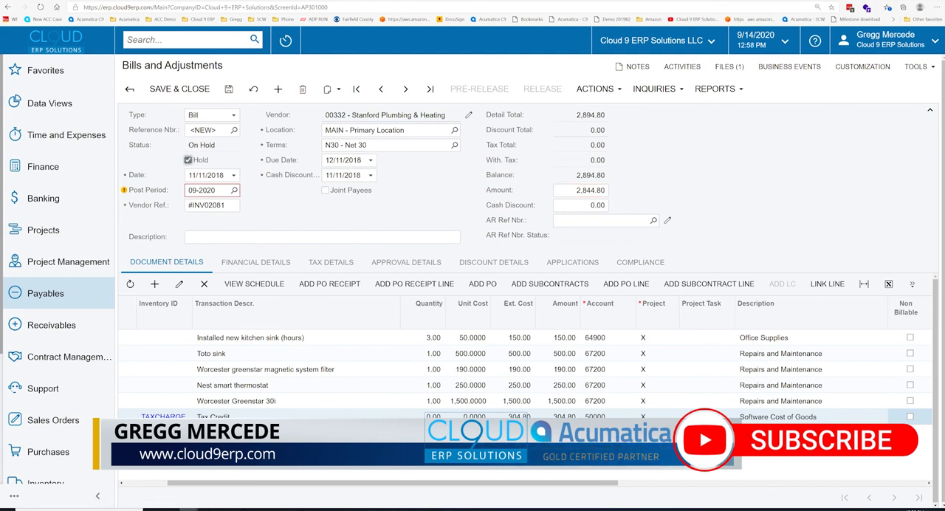
click(180, 88)
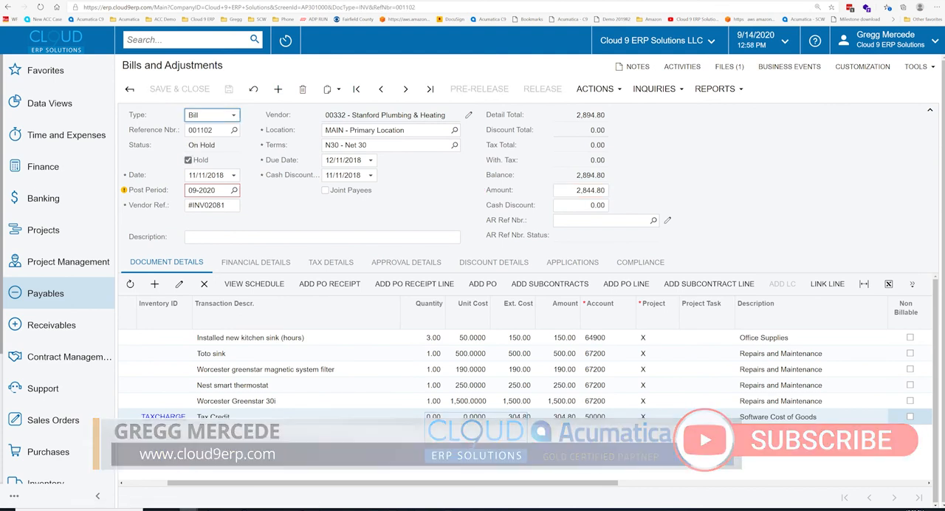
click(728, 66)
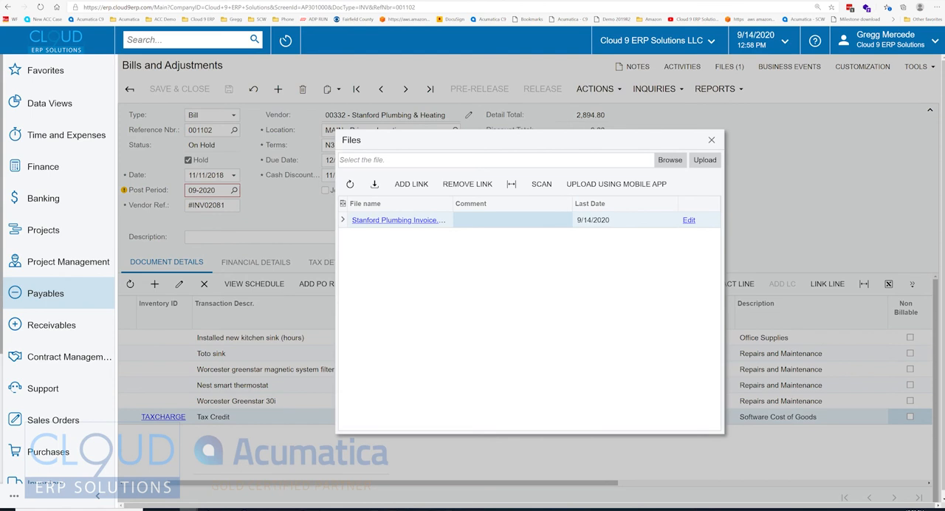
Step: Review the attached Stanford Plumbing invoice PDF showing the $2,844.80 balance due
click(397, 220)
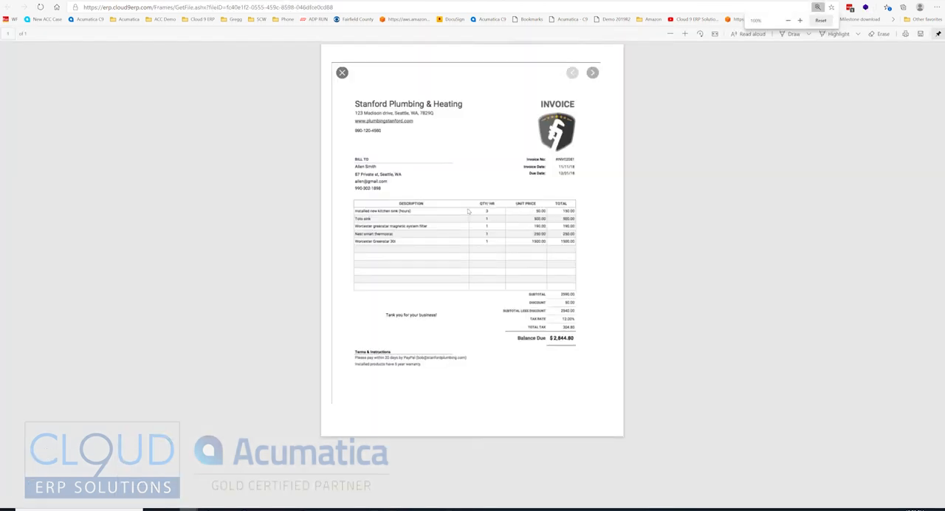
scroll(down, 3)
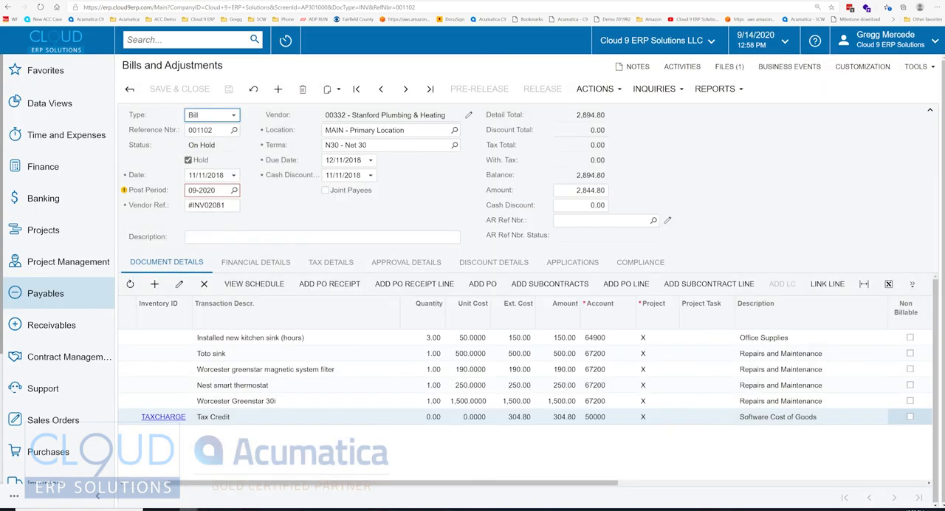
Step: Add a Discount line, quantity 1, coded to 47950 Vendor Discounts
scroll(right, 3)
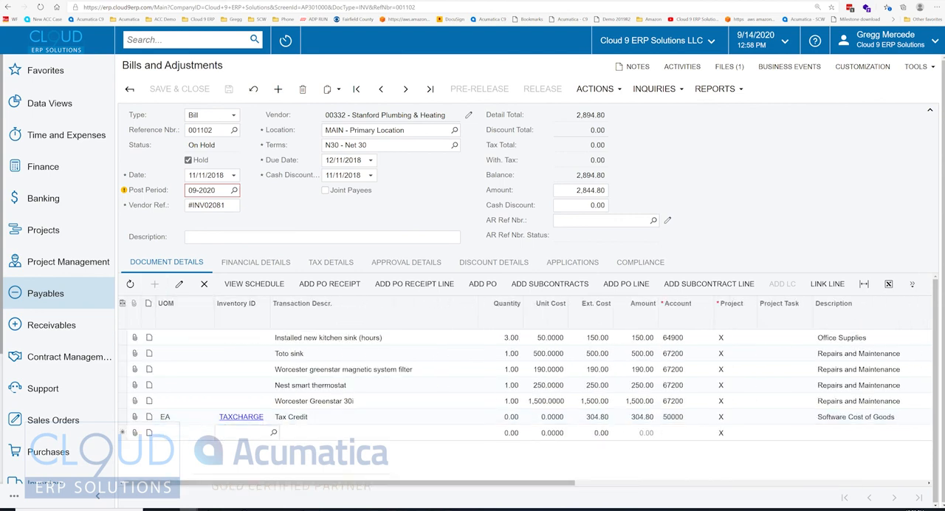
text(Discount)
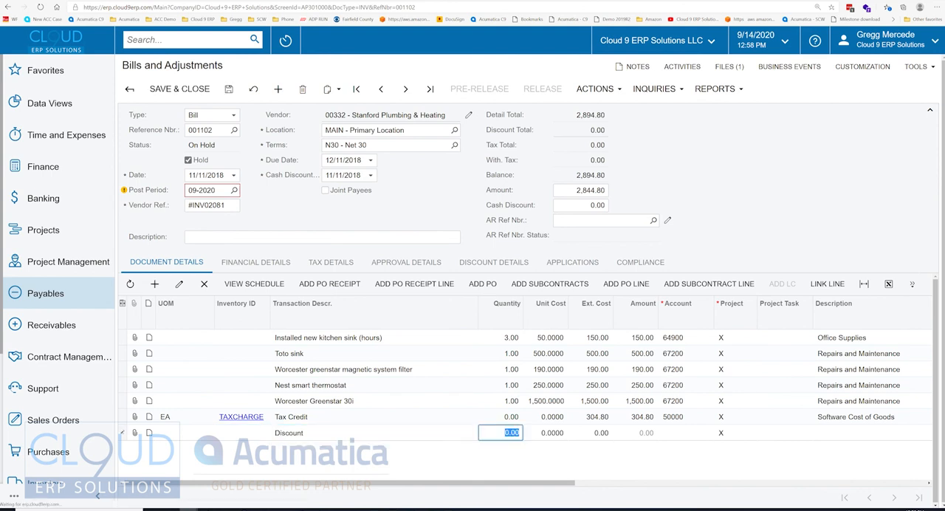
text(1)
click(545, 433)
text(-50.0000)
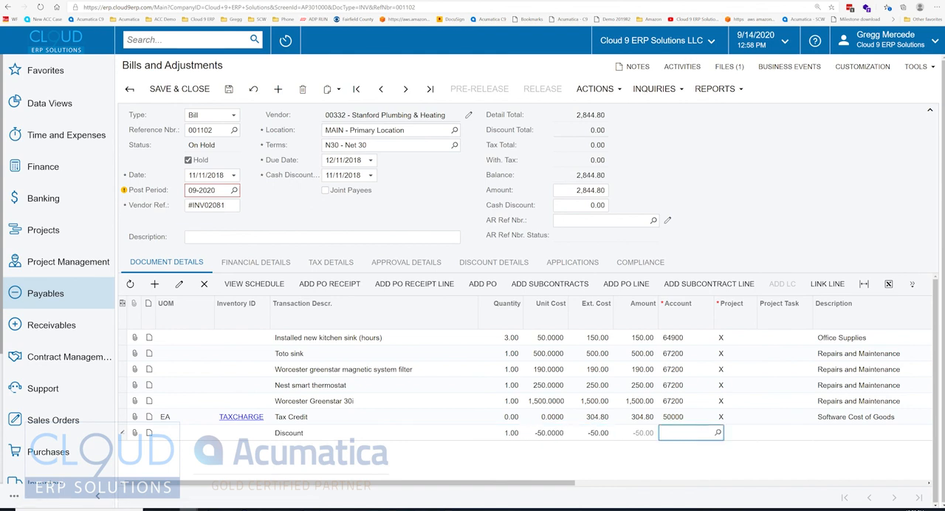
text(disc)
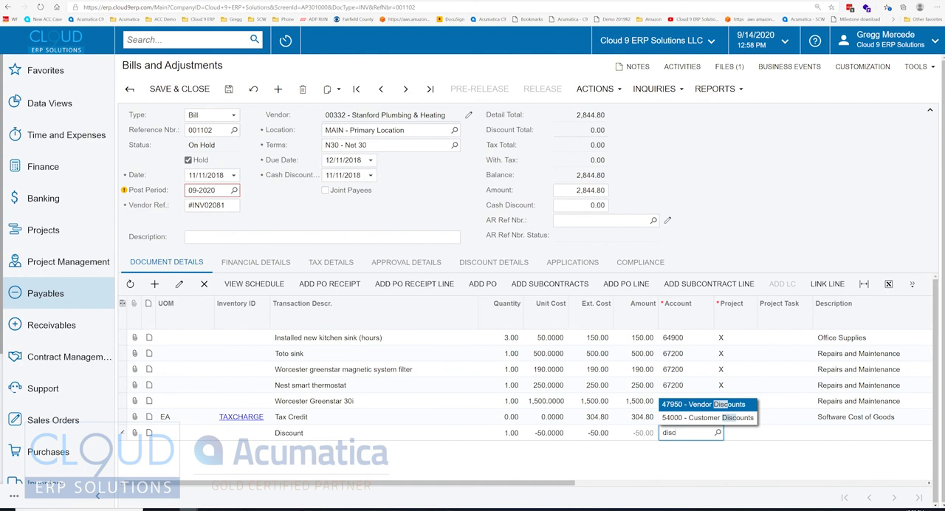
click(705, 403)
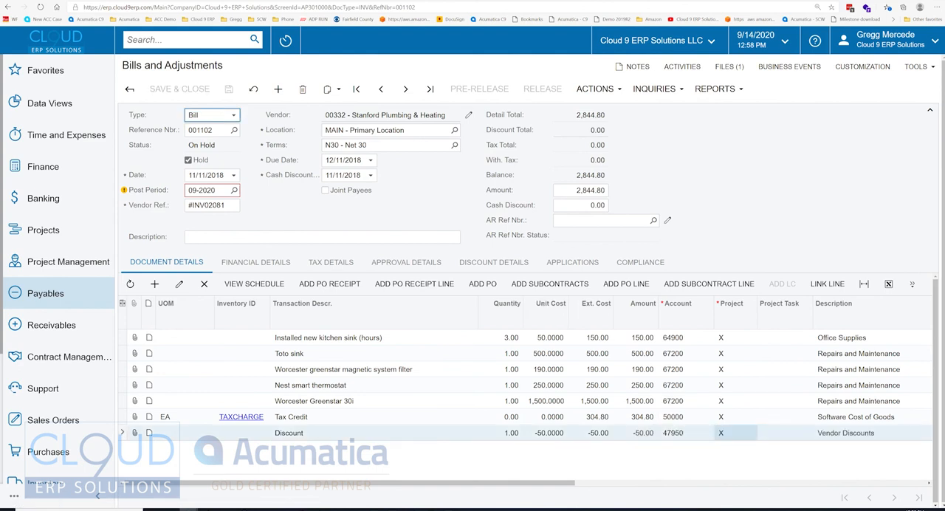
click(189, 159)
text(document)
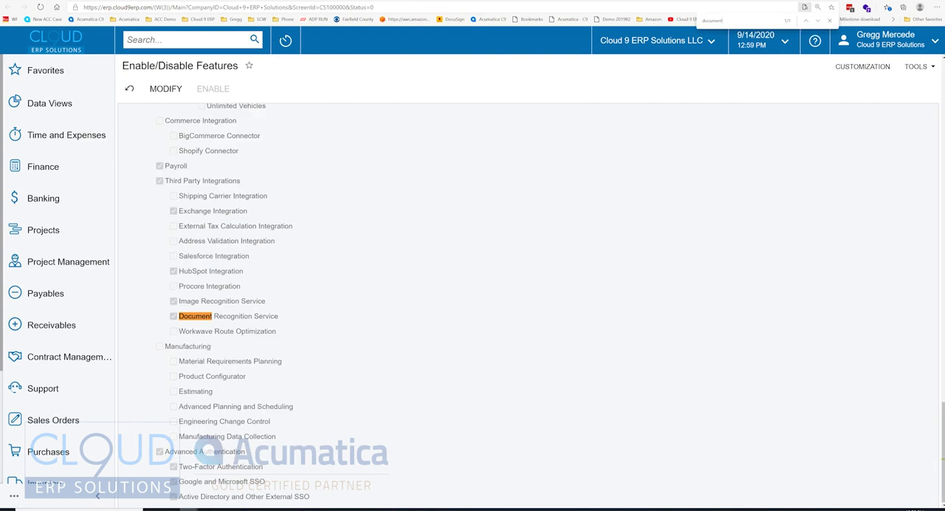
Step: Search 'incoming' to reach Incoming Documents and select the processed Stanford Plumbing email
text(incoming)
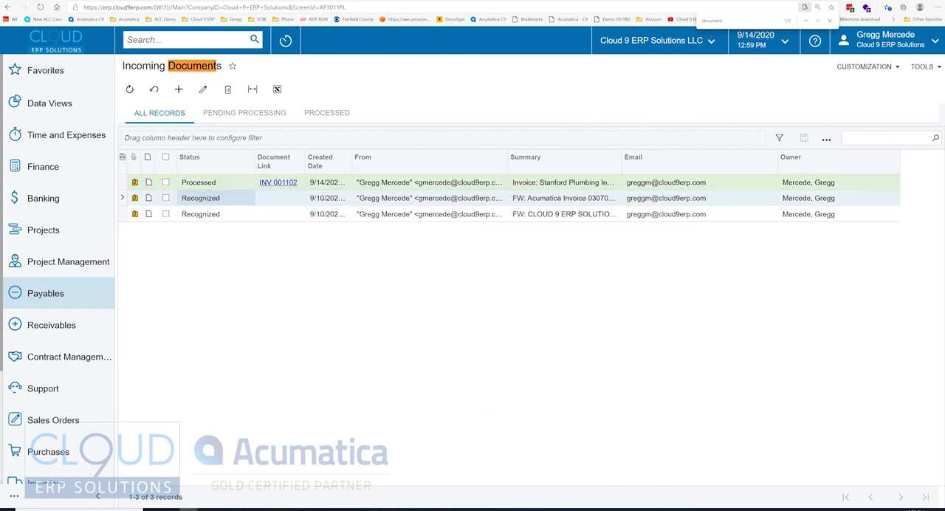
click(200, 213)
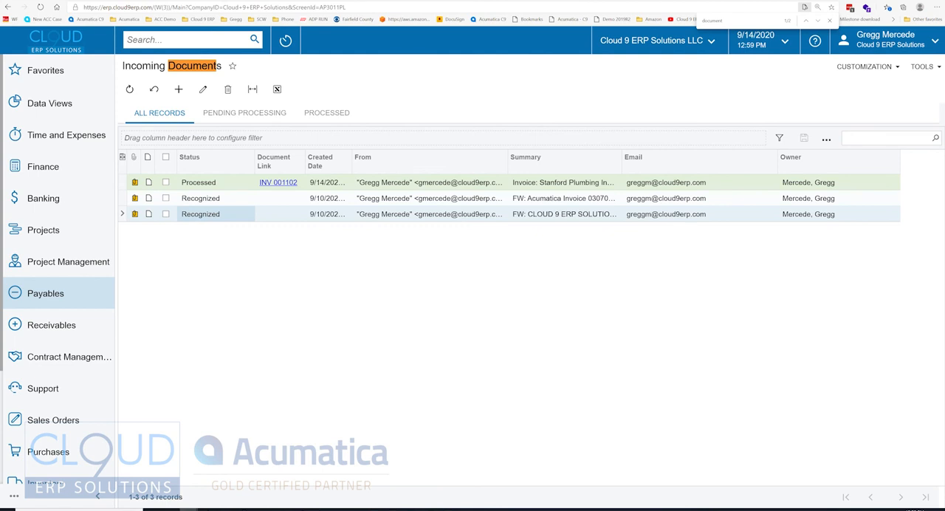
mouse_move(428, 214)
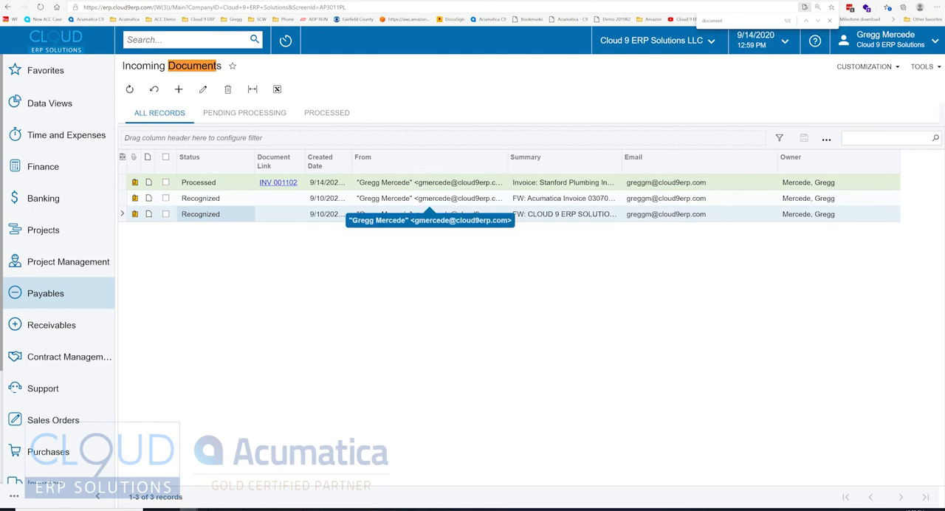